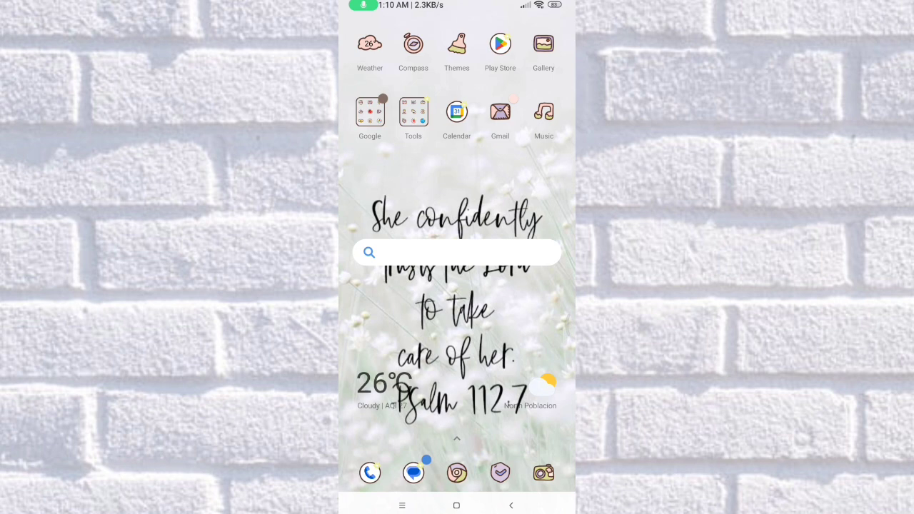
Open the app drawer and search it for "th" to find Threads
scroll(up, 3)
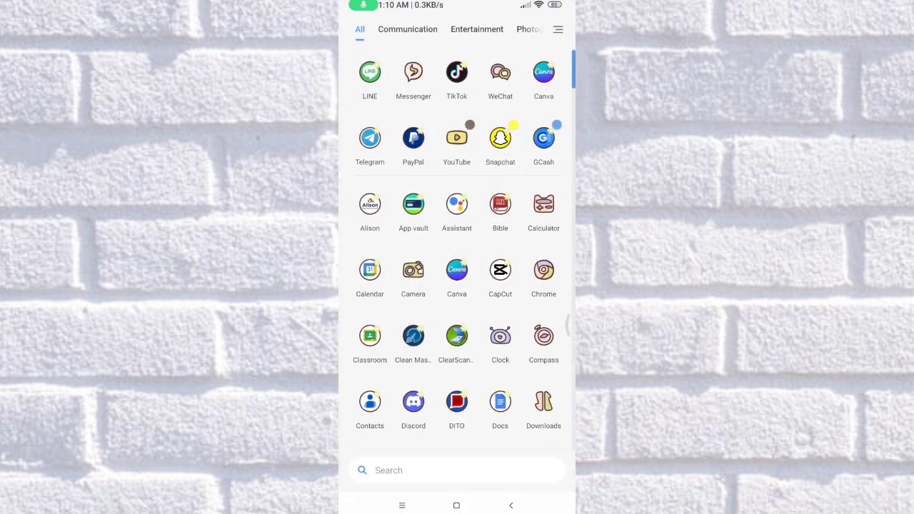
text(th)
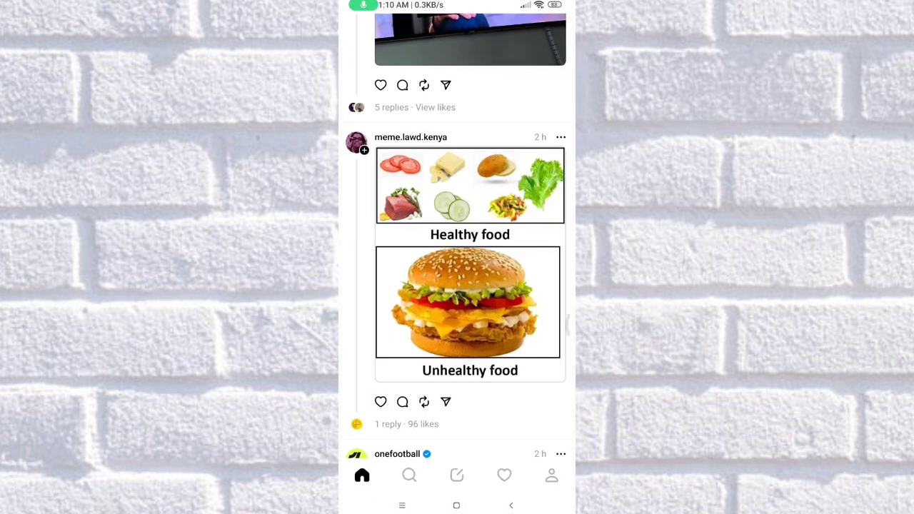
scroll(up, 3)
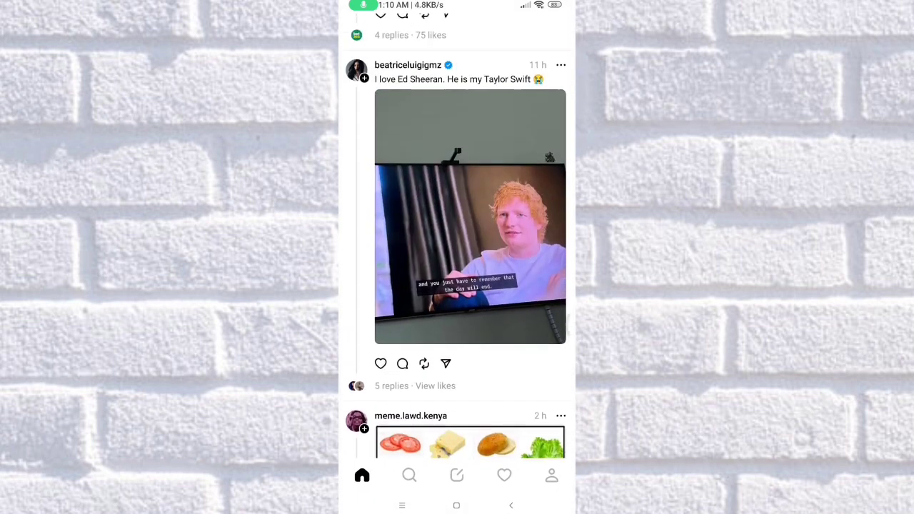
scroll(up, 3)
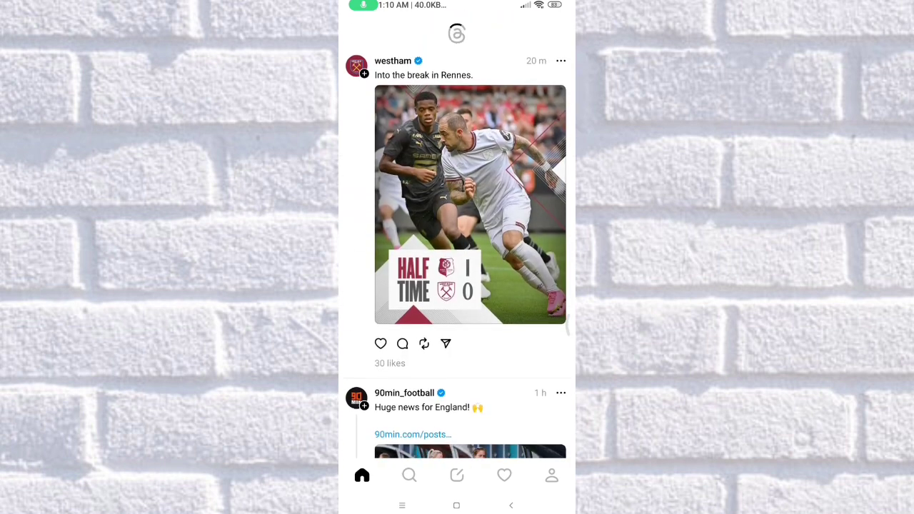
scroll(up, 3)
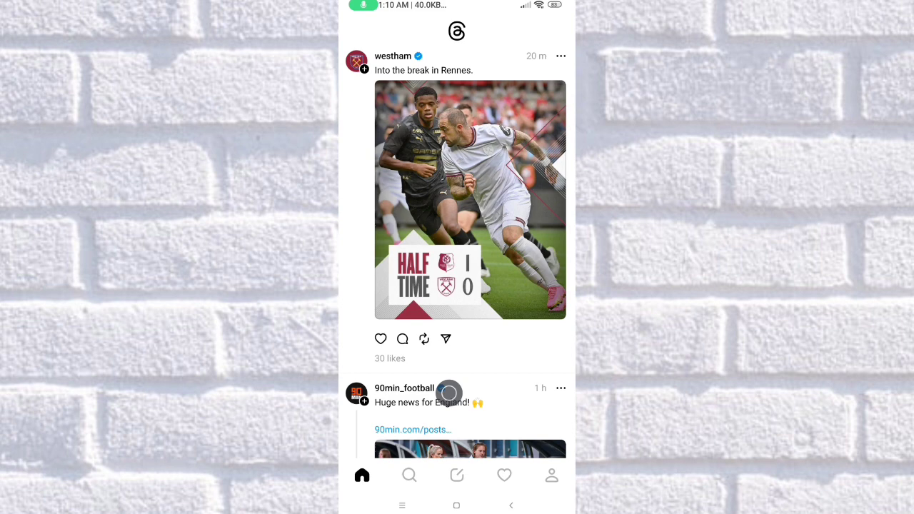
mouse_move(539, 364)
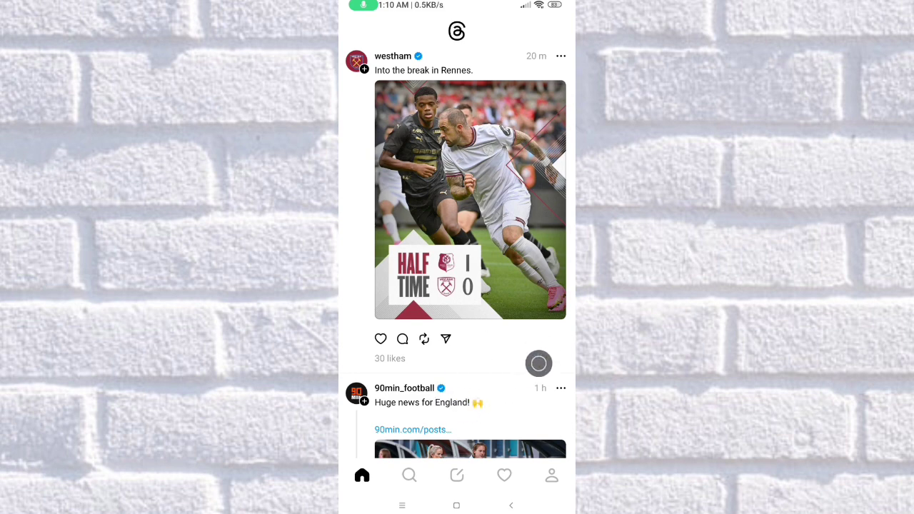
scroll(up, 3)
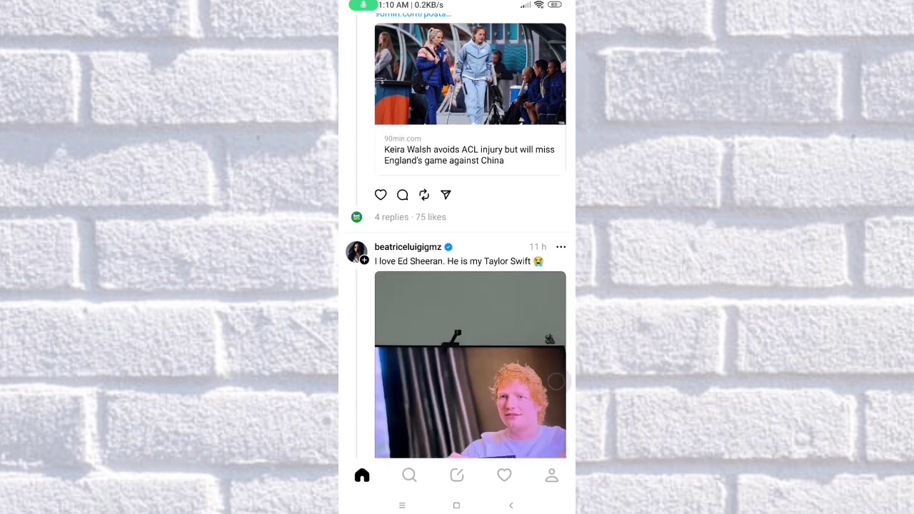
scroll(up, 3)
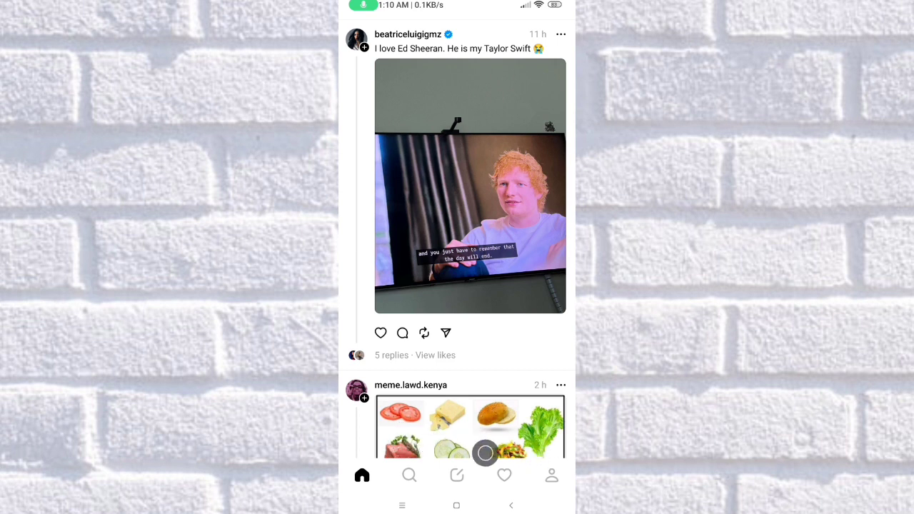
Visit the new-thread composer and the Activity page, then open your own profile
click(409, 475)
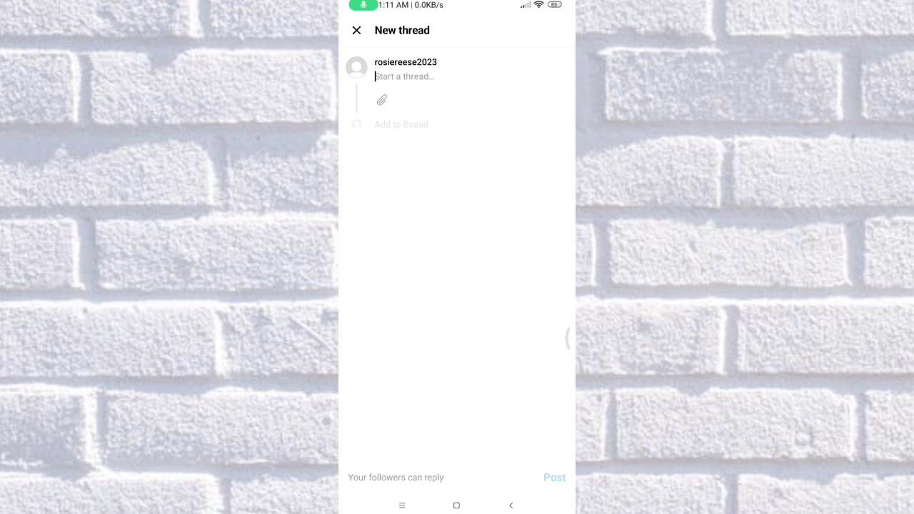
click(356, 30)
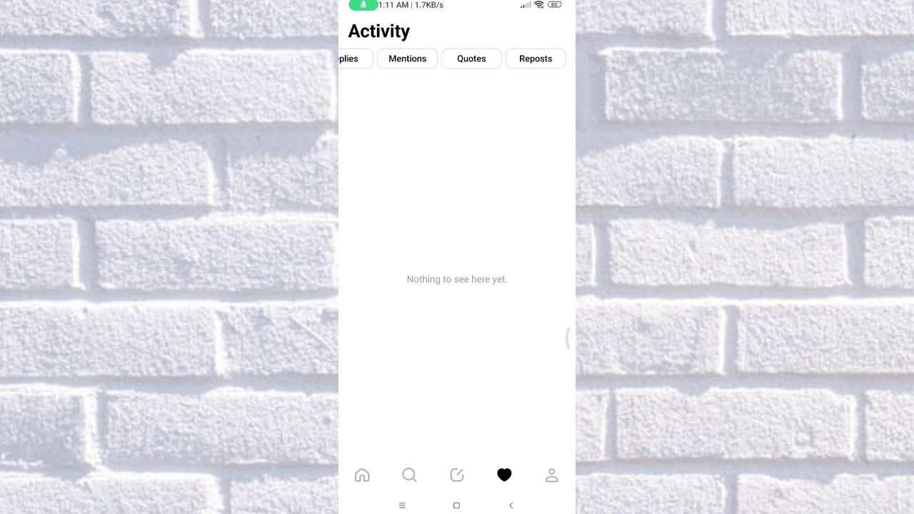
scroll(right, 3)
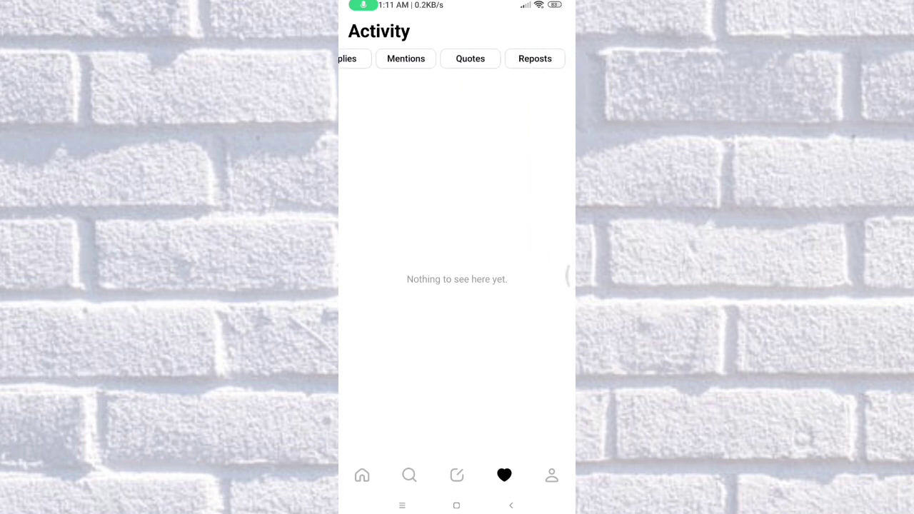
click(552, 475)
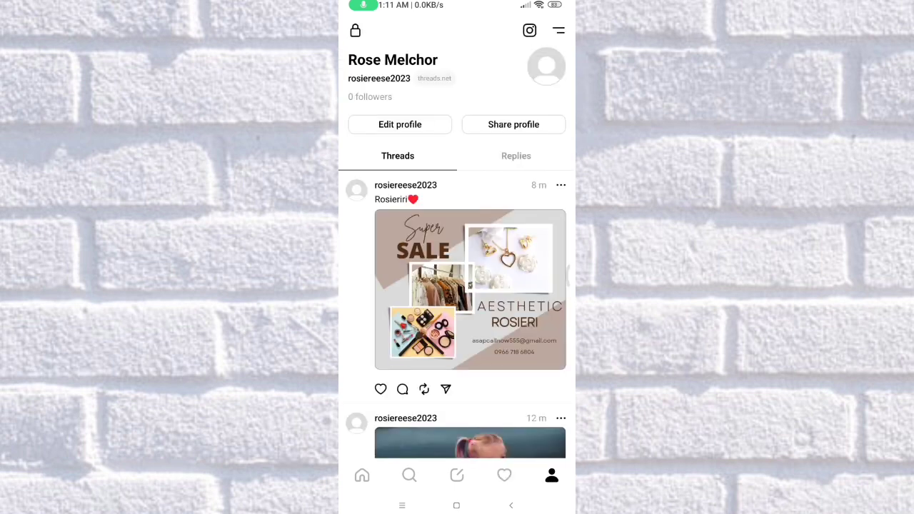
Open Threads Settings from the profile's two-line menu icon
click(521, 305)
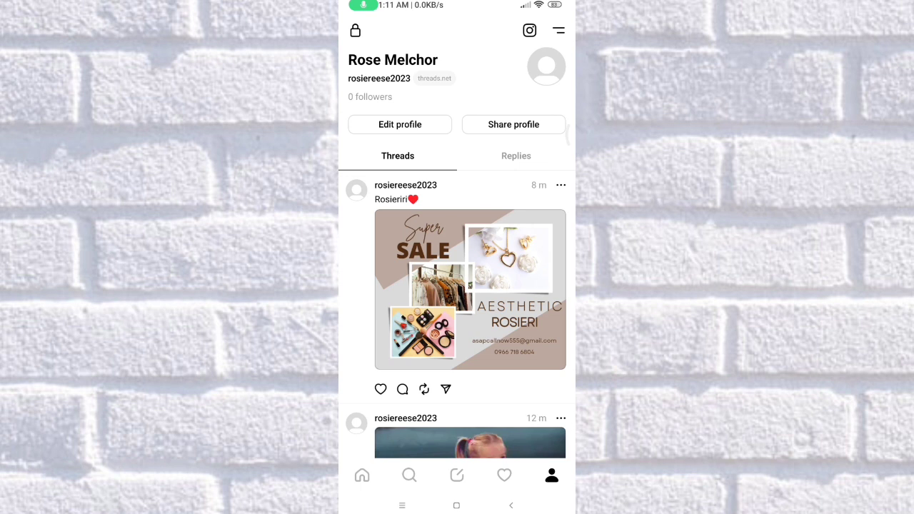
click(559, 30)
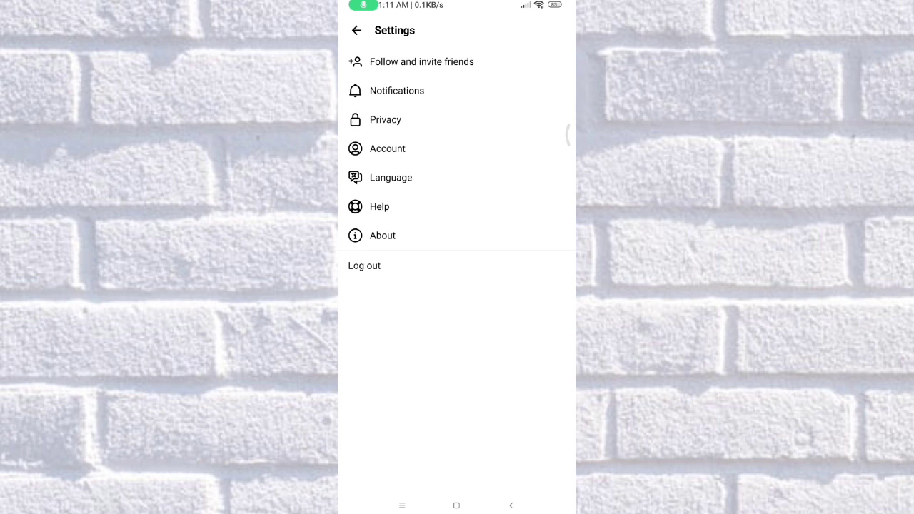
Return from Settings to the Threads profile
click(355, 30)
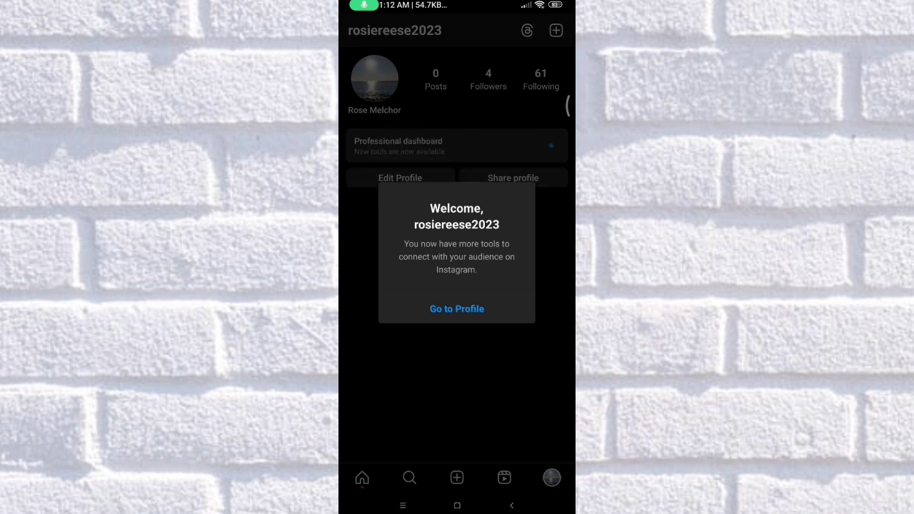
Dismiss Instagram's welcome message with Go to Profile and open the explore grid
click(457, 309)
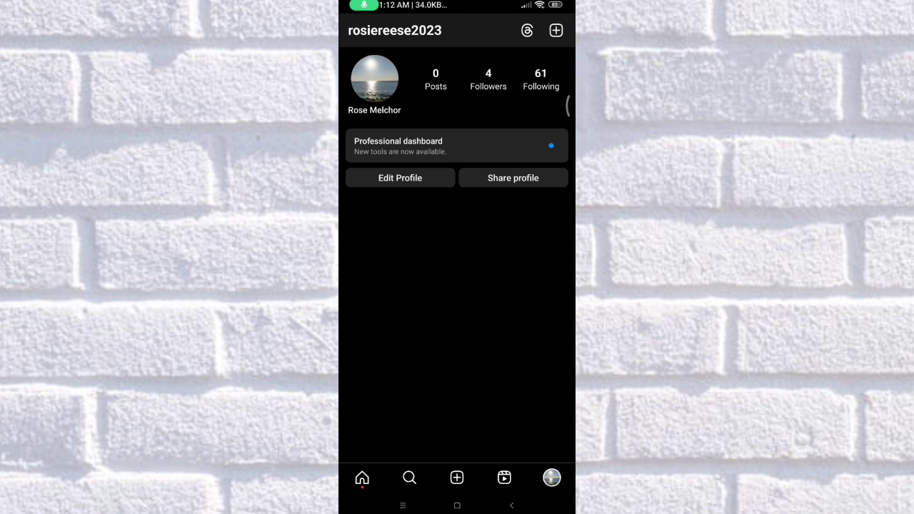
click(410, 478)
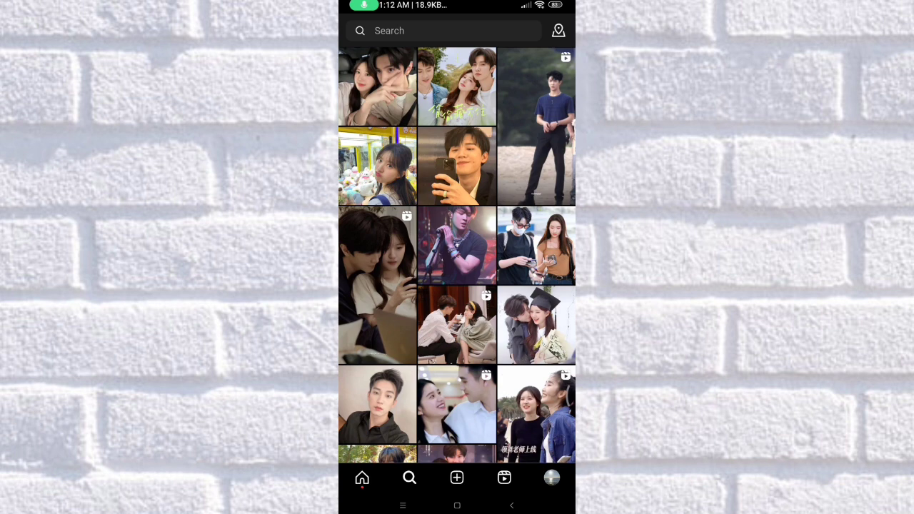
Search Instagram for the account starting with "mi"
click(443, 31)
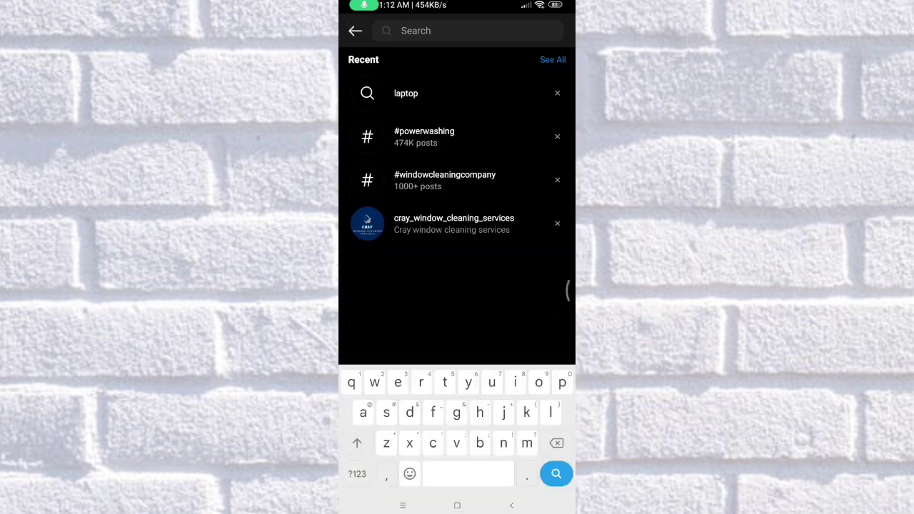
text(mi)
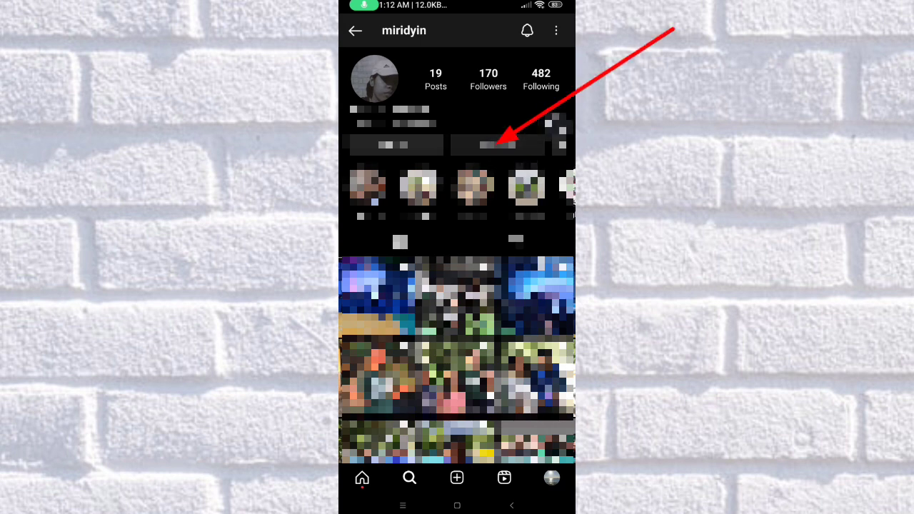
Open the direct message chat from the contact's Message button
click(498, 145)
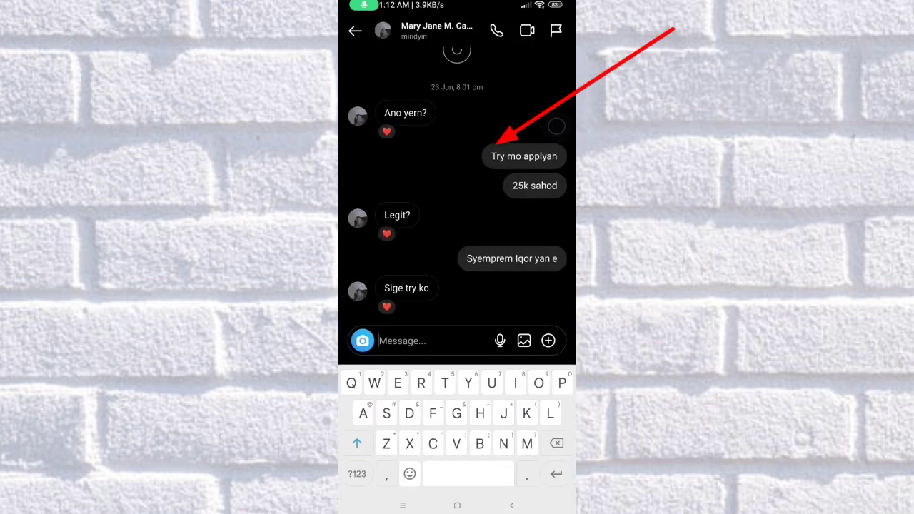
click(357, 443)
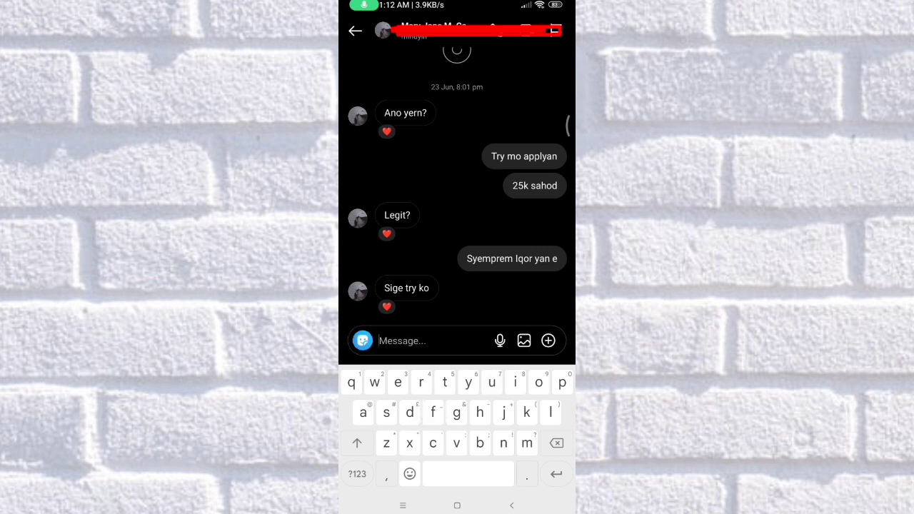